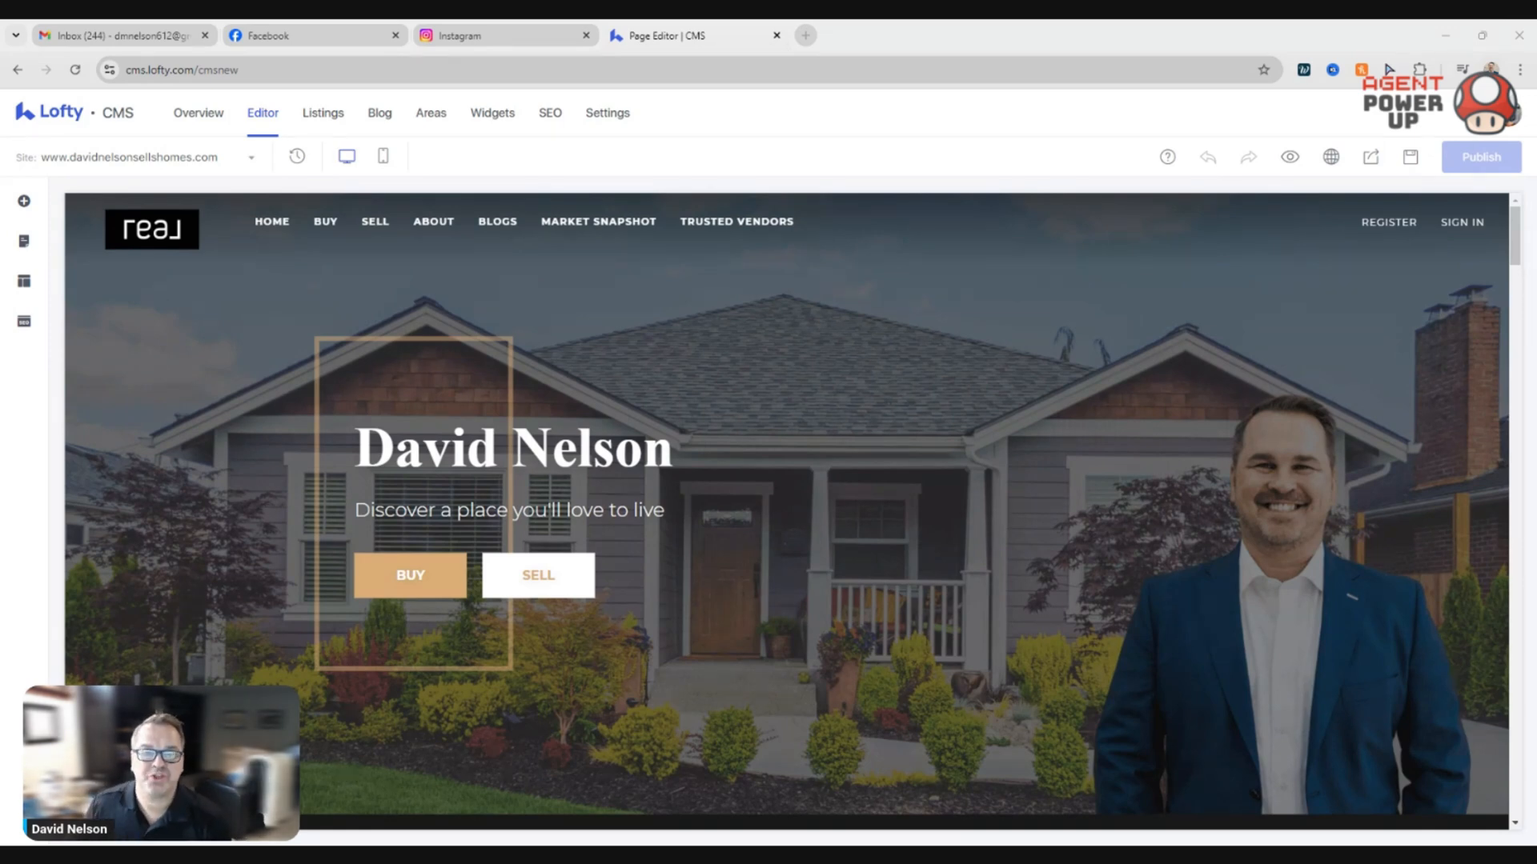
pyautogui.moveTo(852, 169)
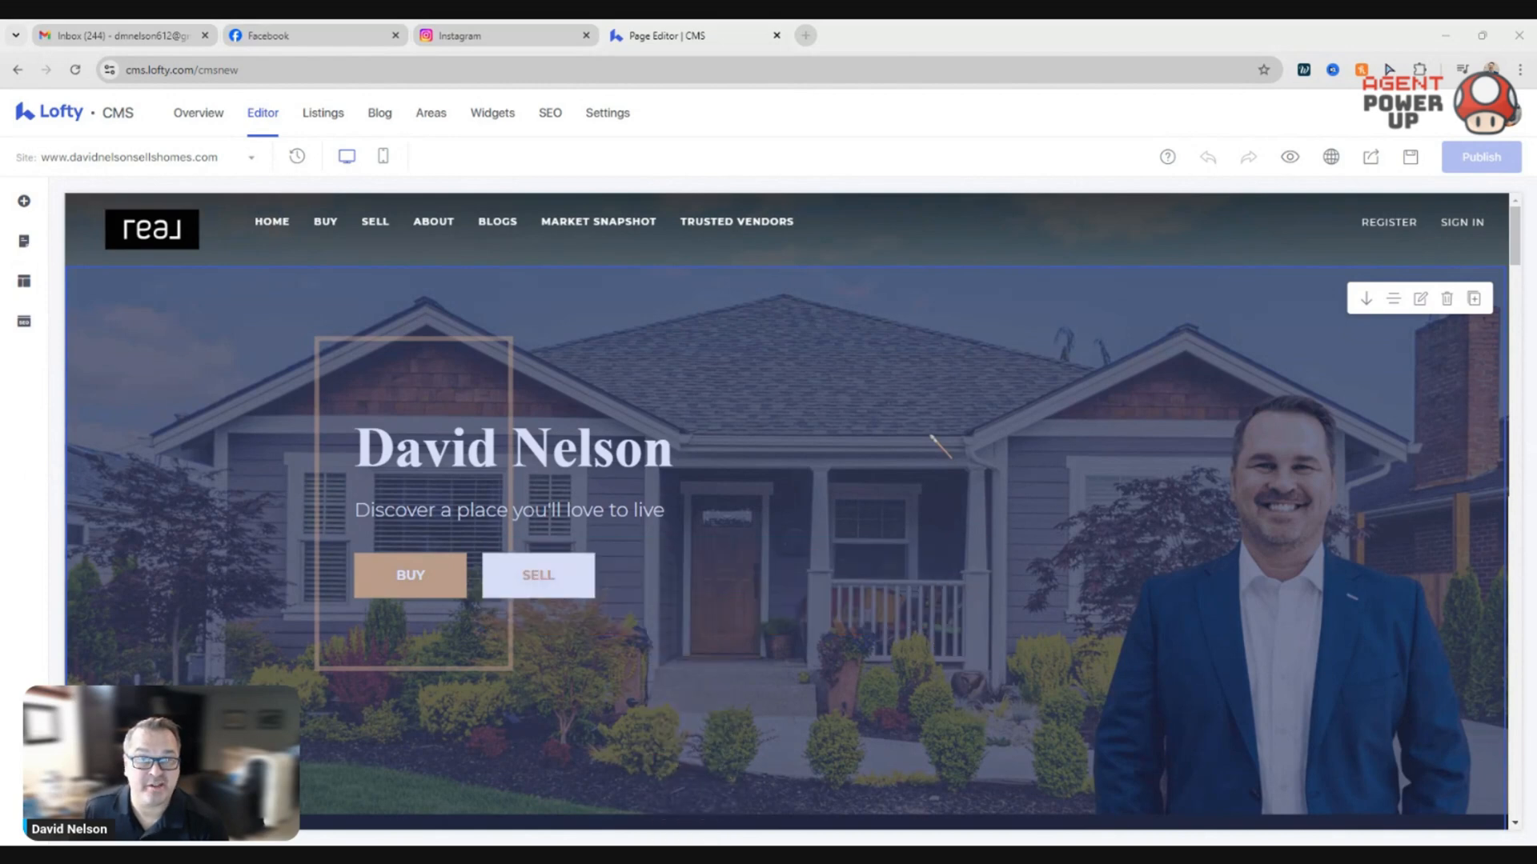
pyautogui.moveTo(1391, 603)
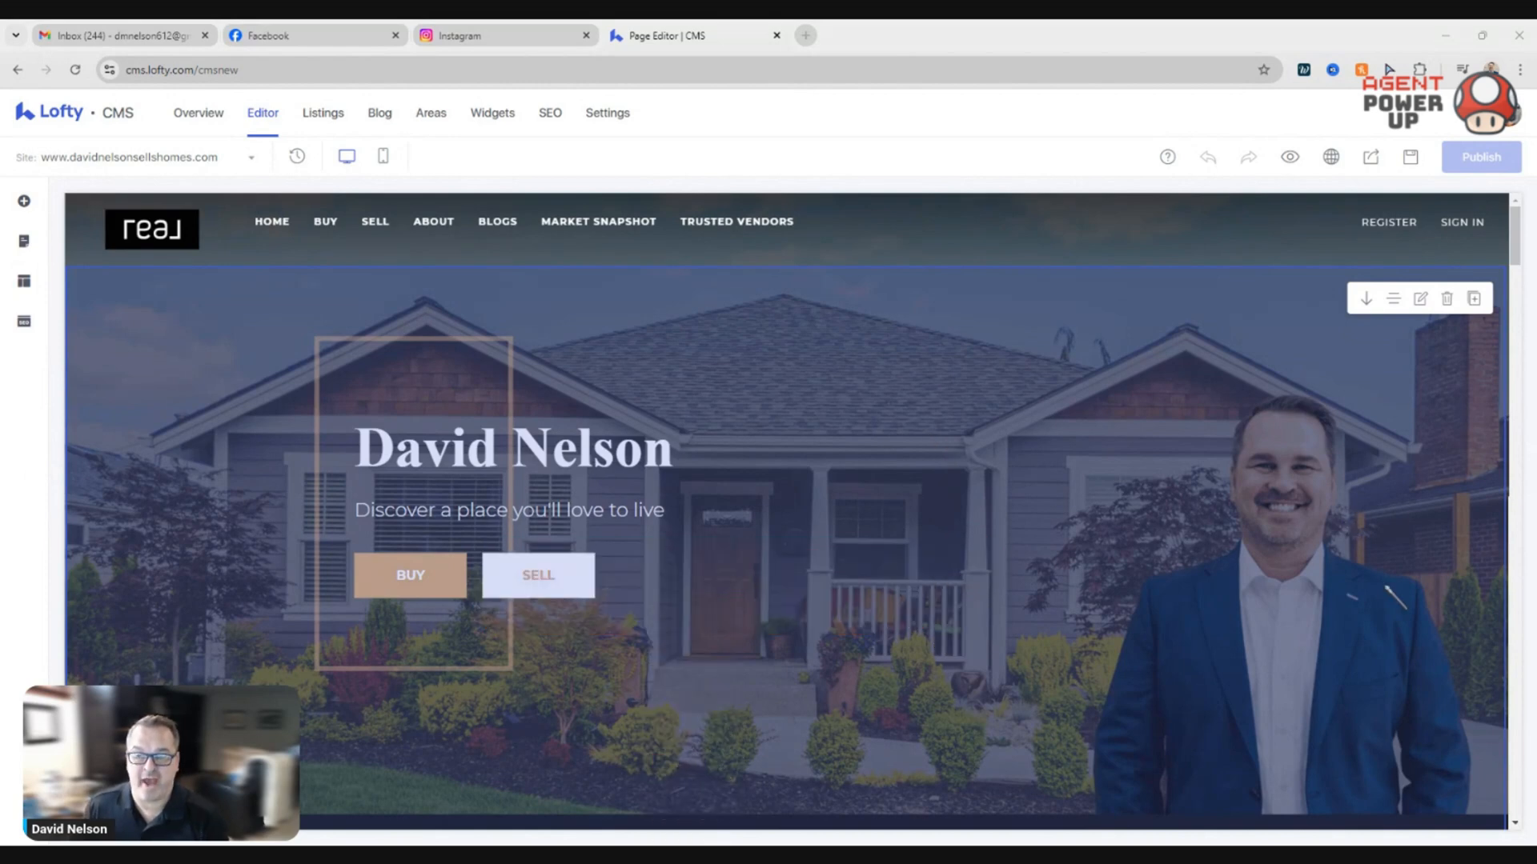
pyautogui.moveTo(123, 294)
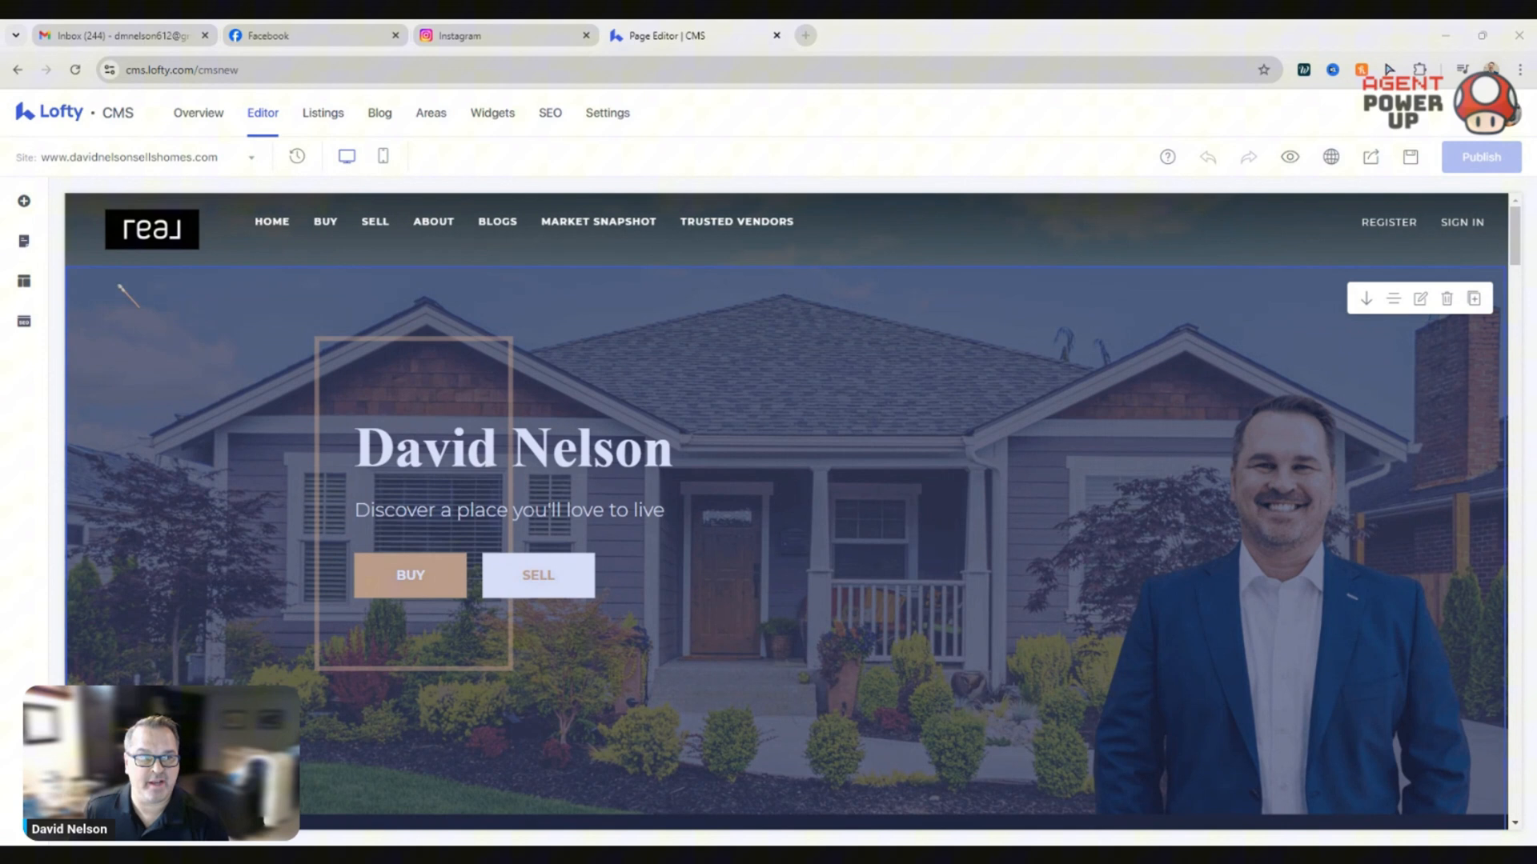
pyautogui.moveTo(887, 519)
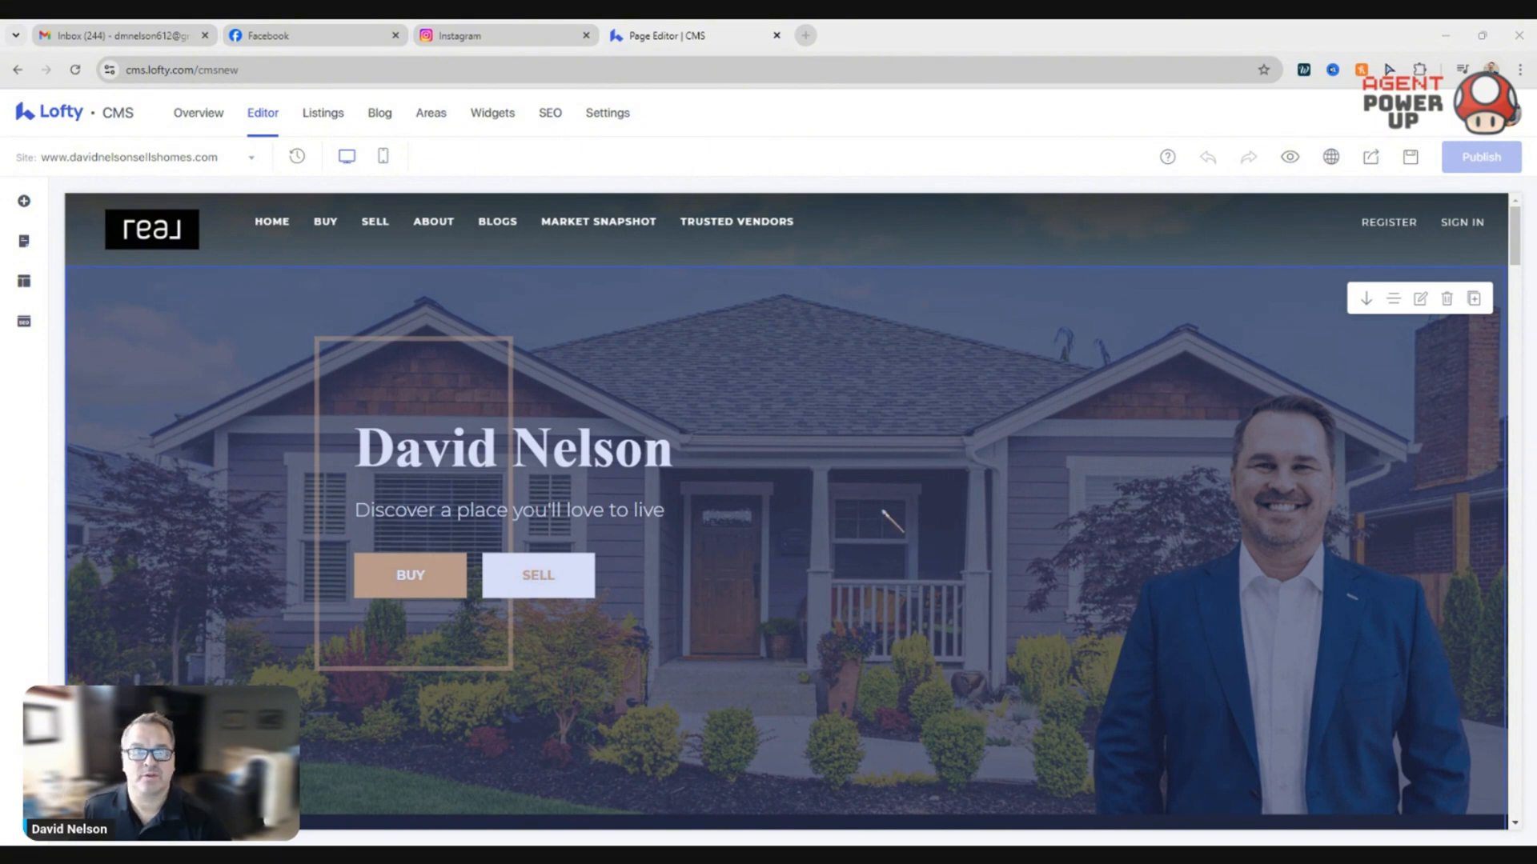
pyautogui.moveTo(1010, 402)
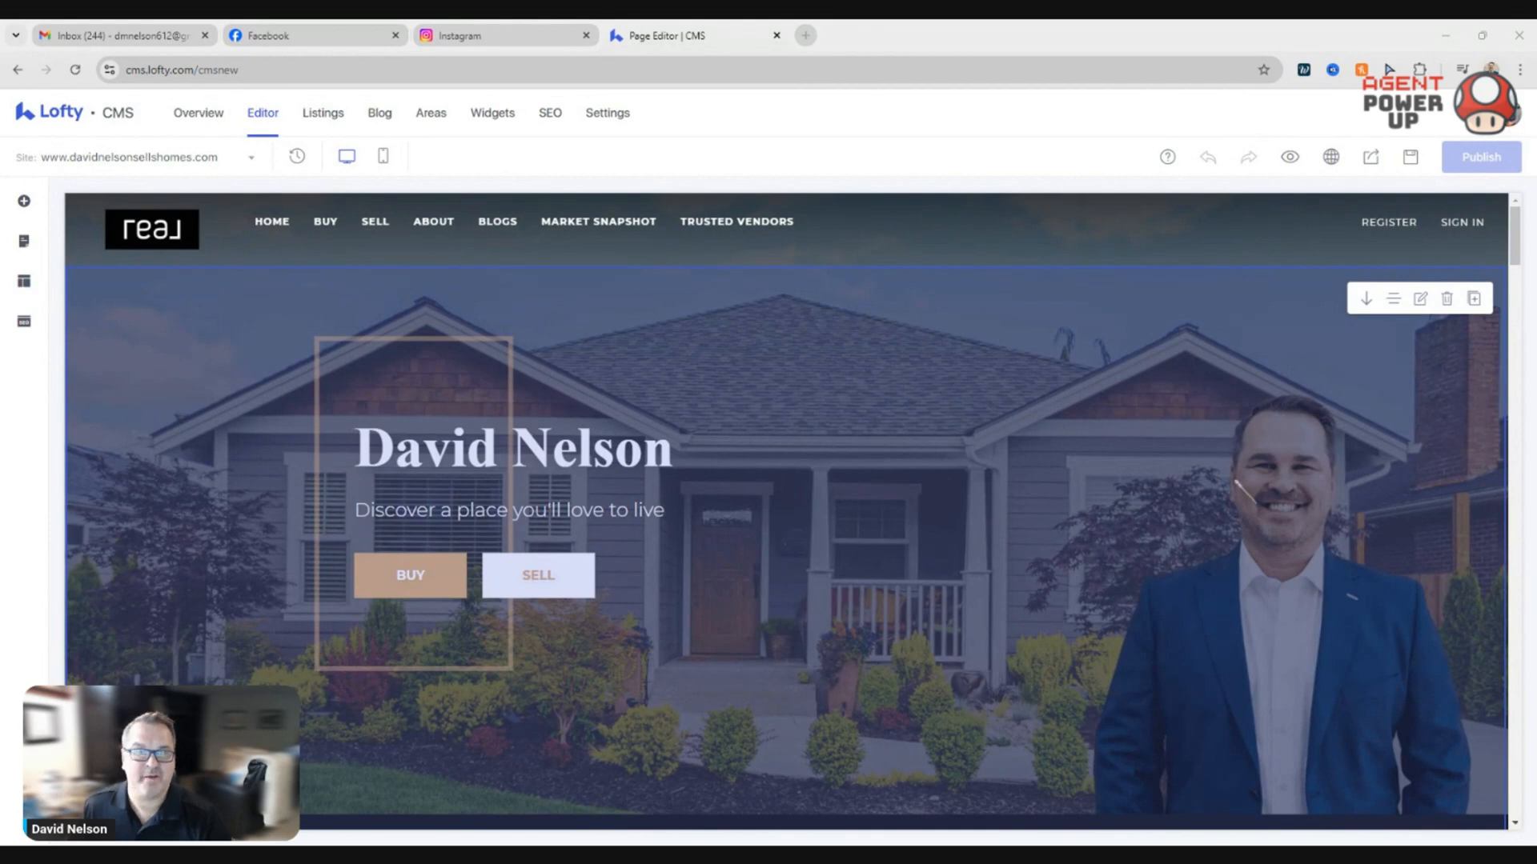
pyautogui.moveTo(1236, 446)
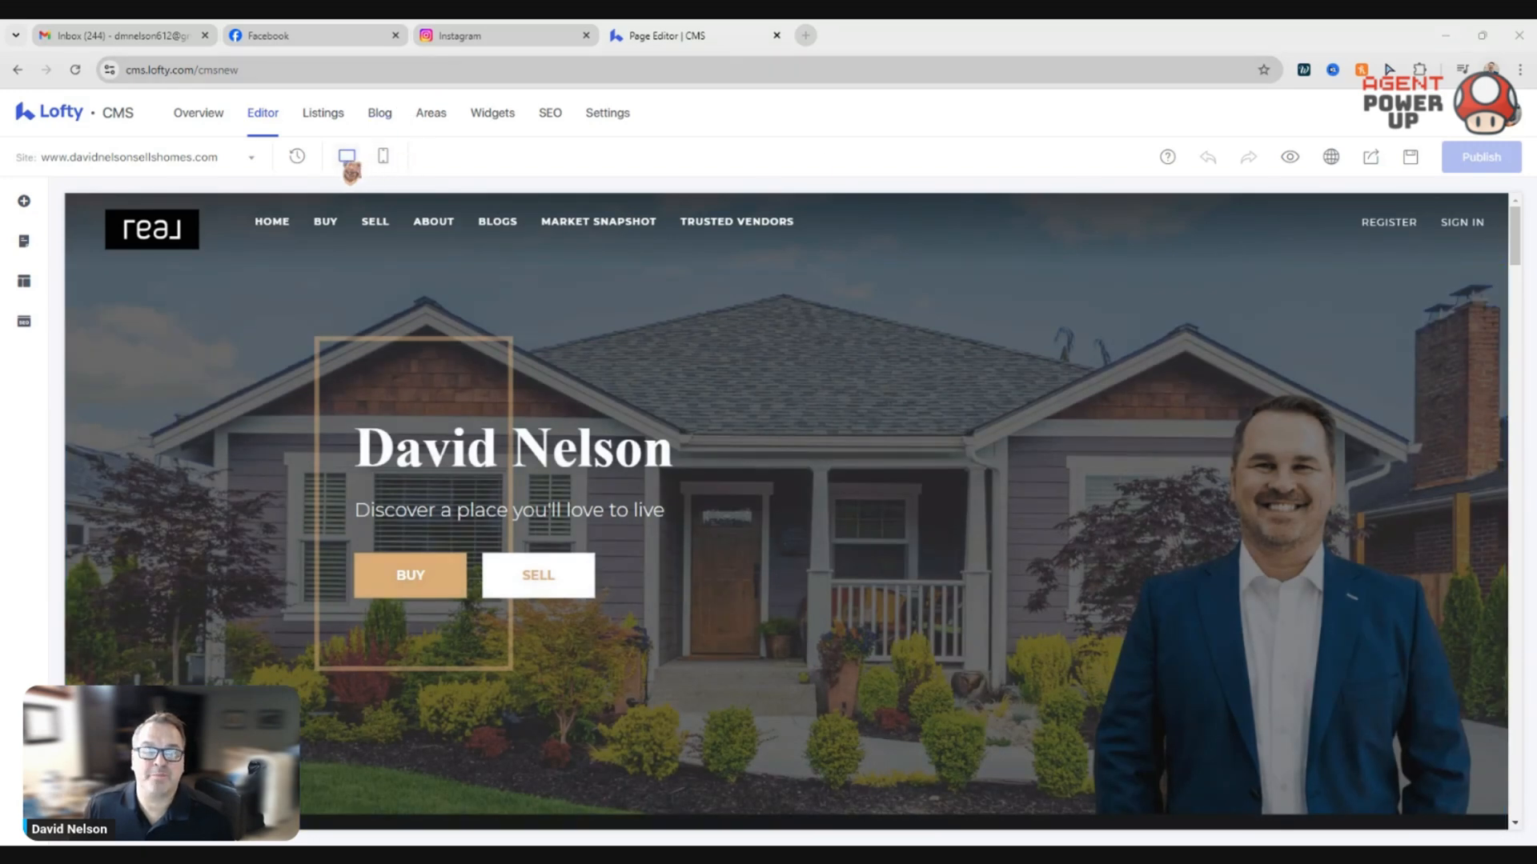
# - Compare the hero in the mobile and desktop previews, ending on desktop
pyautogui.click(383, 157)
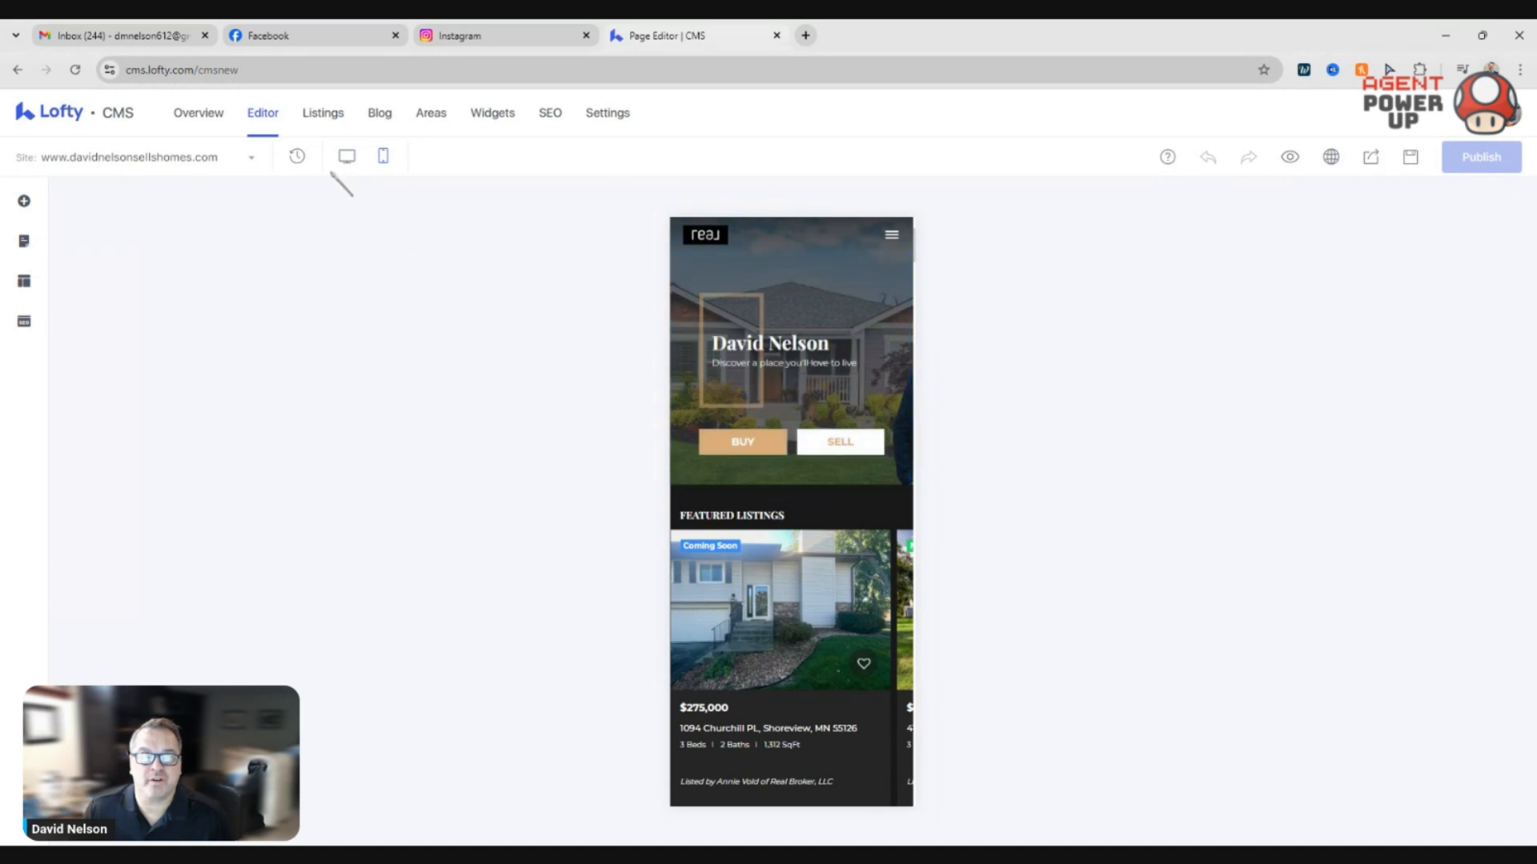
pyautogui.click(346, 156)
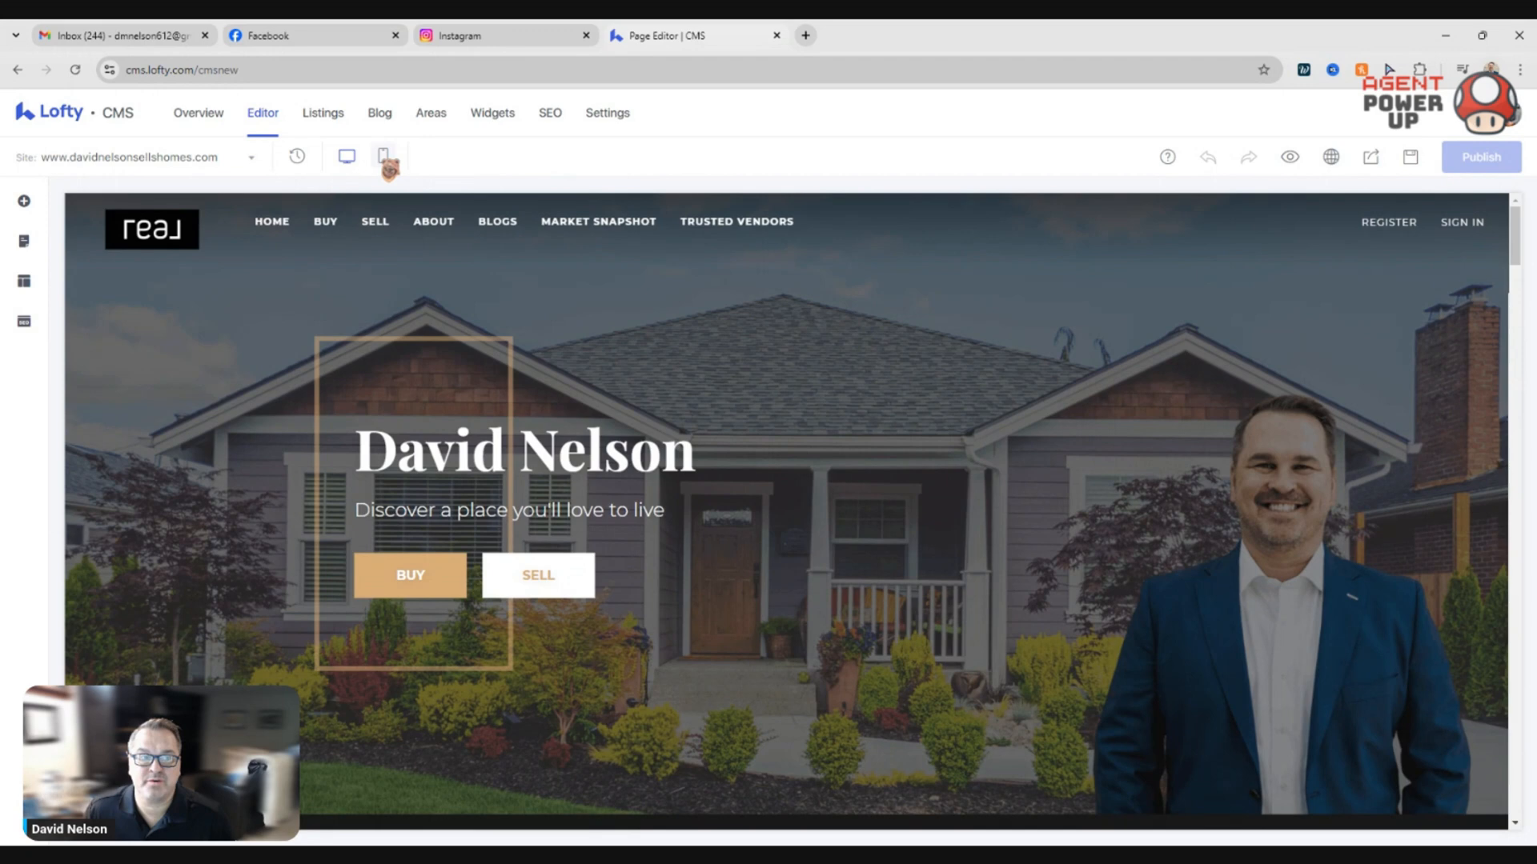
pyautogui.click(382, 157)
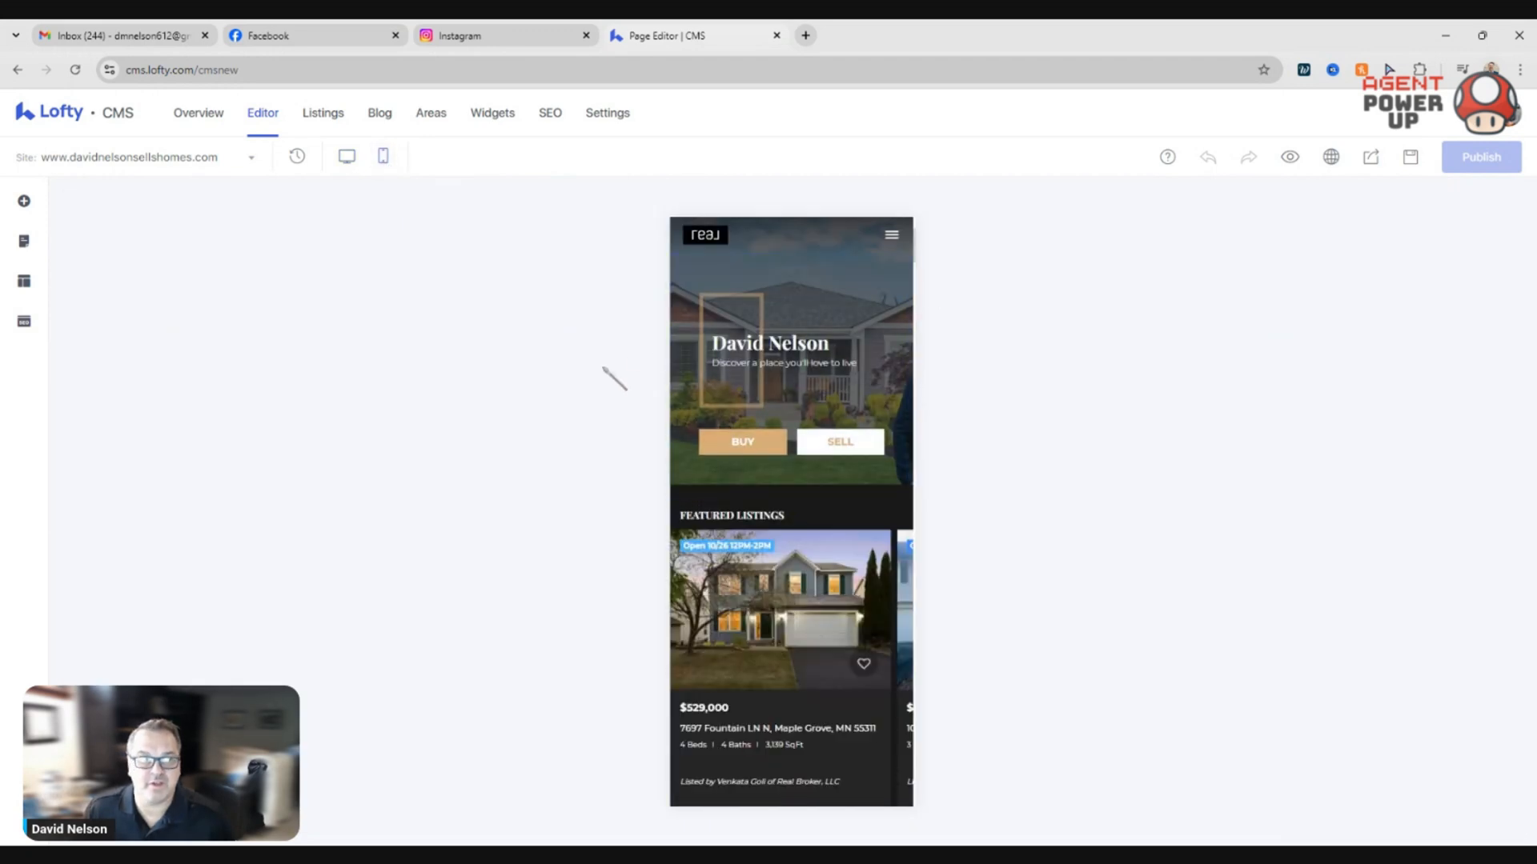
pyautogui.click(346, 157)
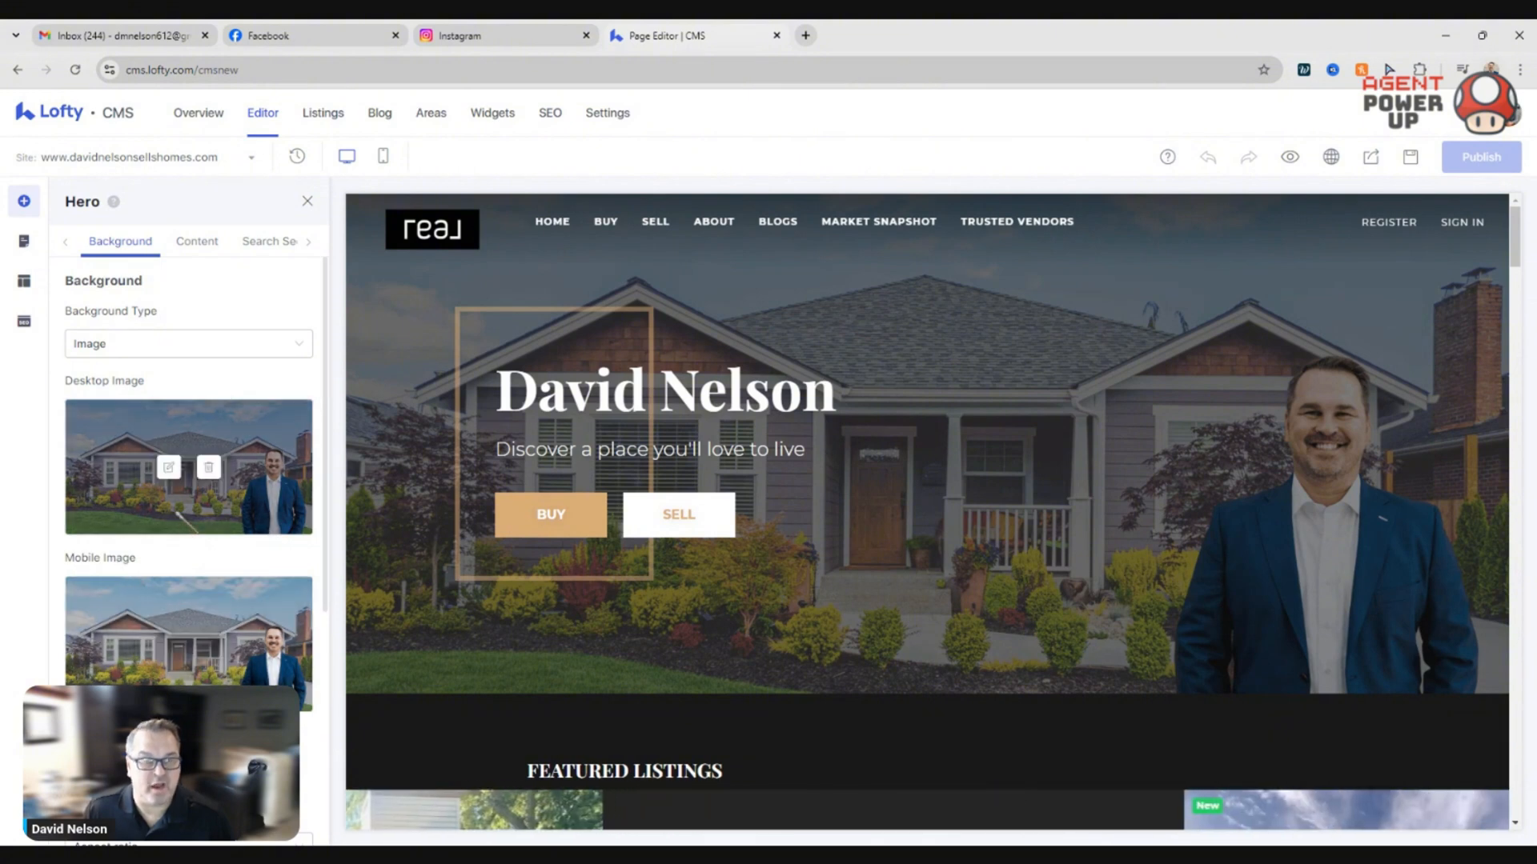
# - Upload the agent-in-front-of-house photo, accept the crop, and add it as the mobile image
pyautogui.click(912, 529)
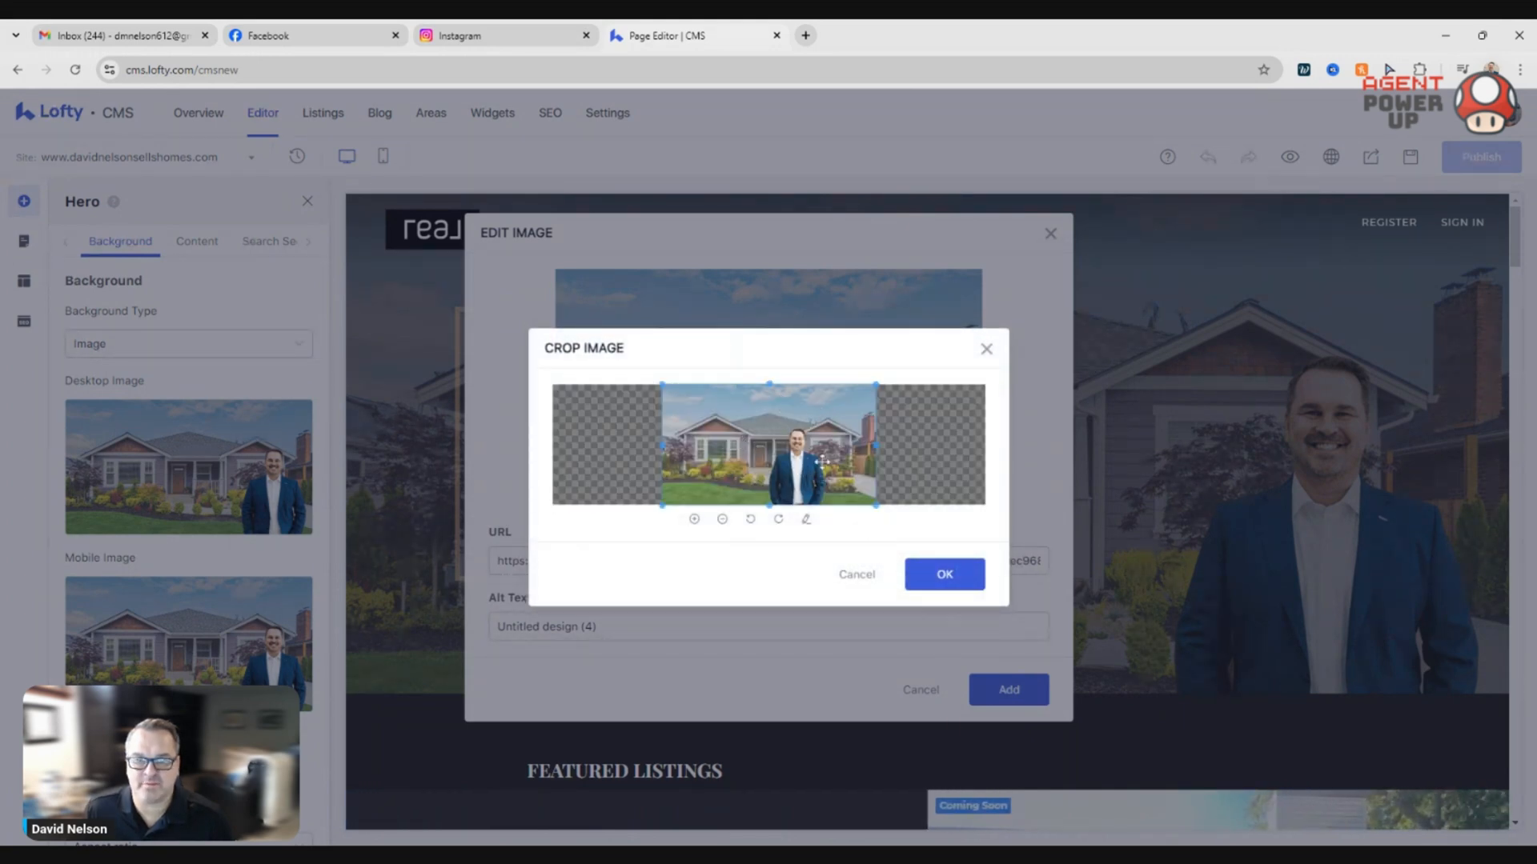
pyautogui.click(942, 573)
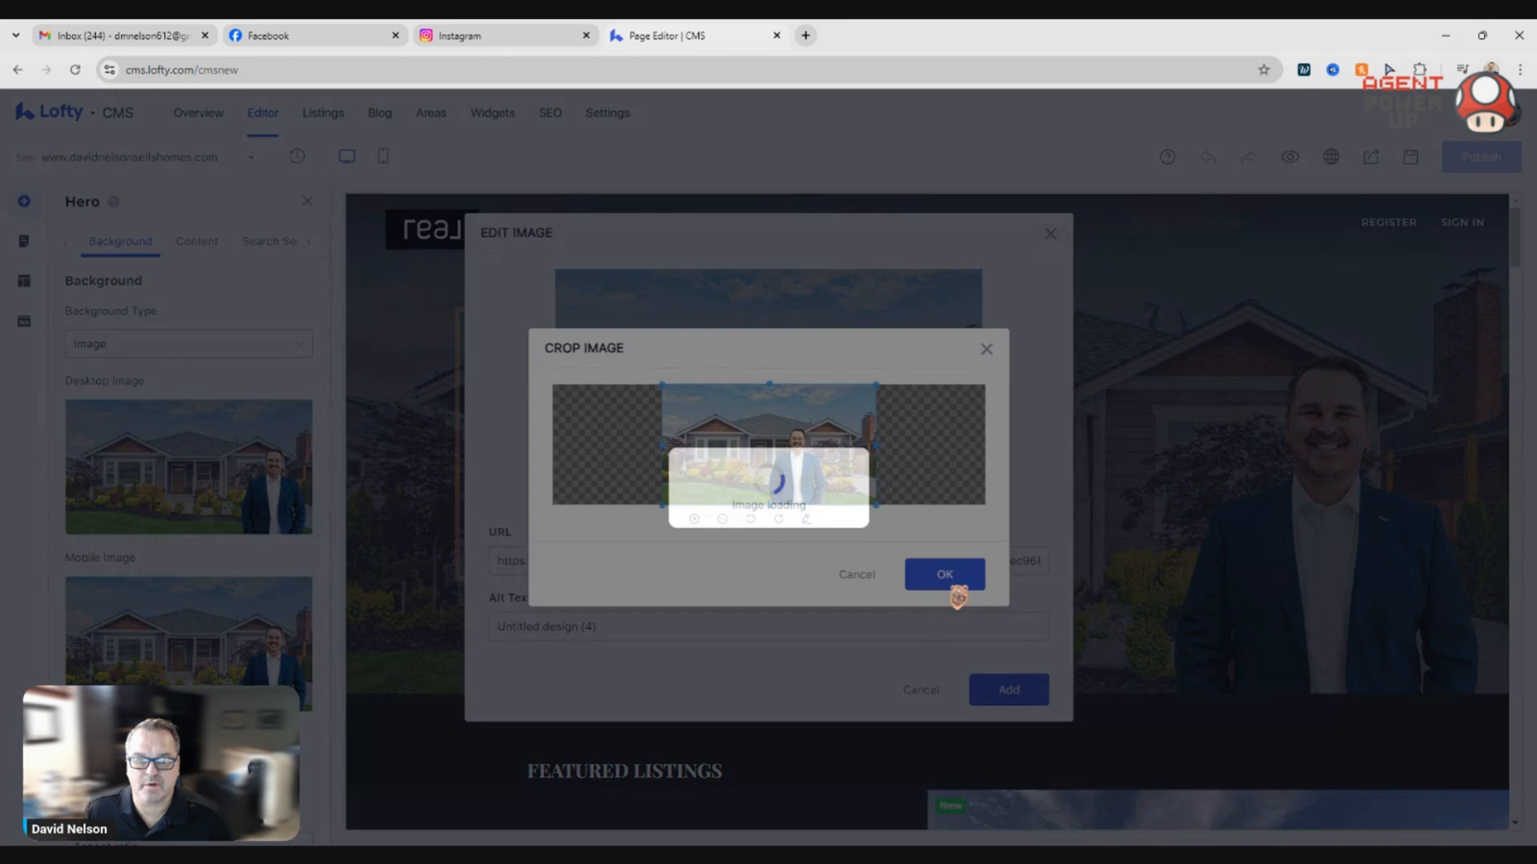
pyautogui.click(943, 574)
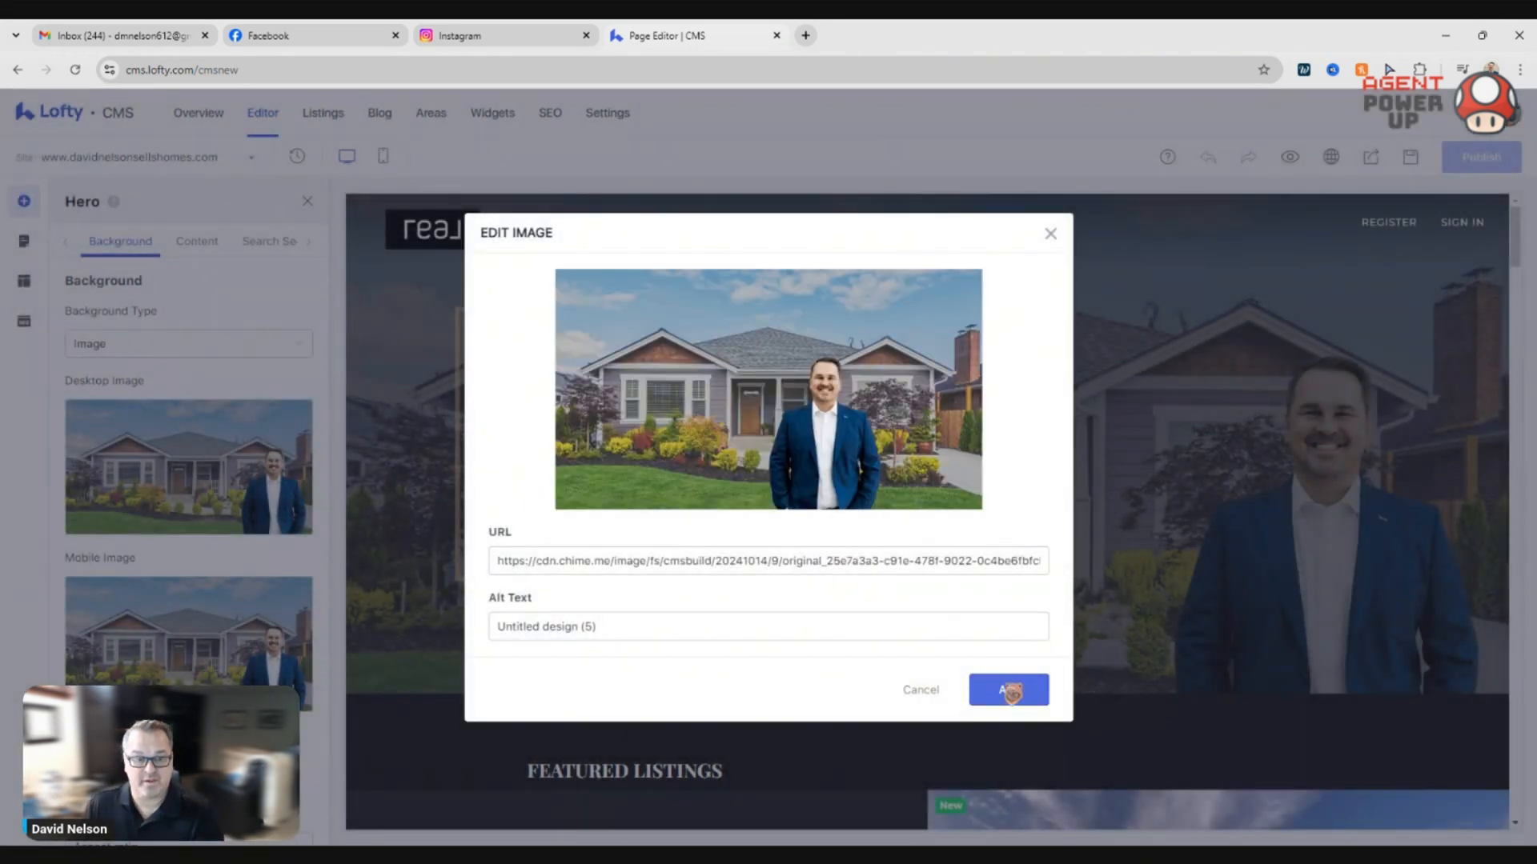
pyautogui.click(1008, 690)
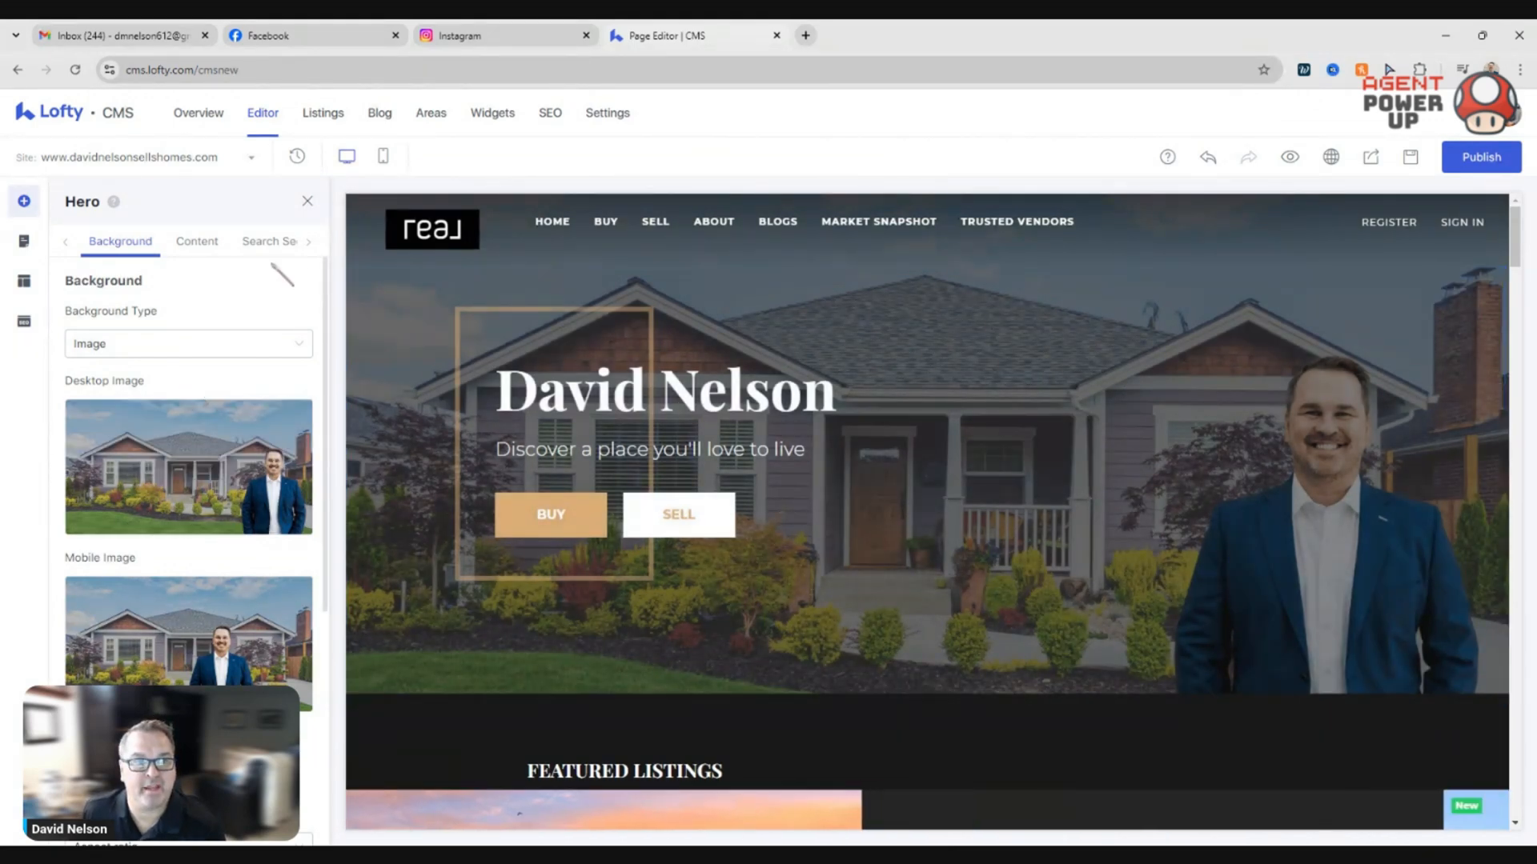
pyautogui.click(383, 157)
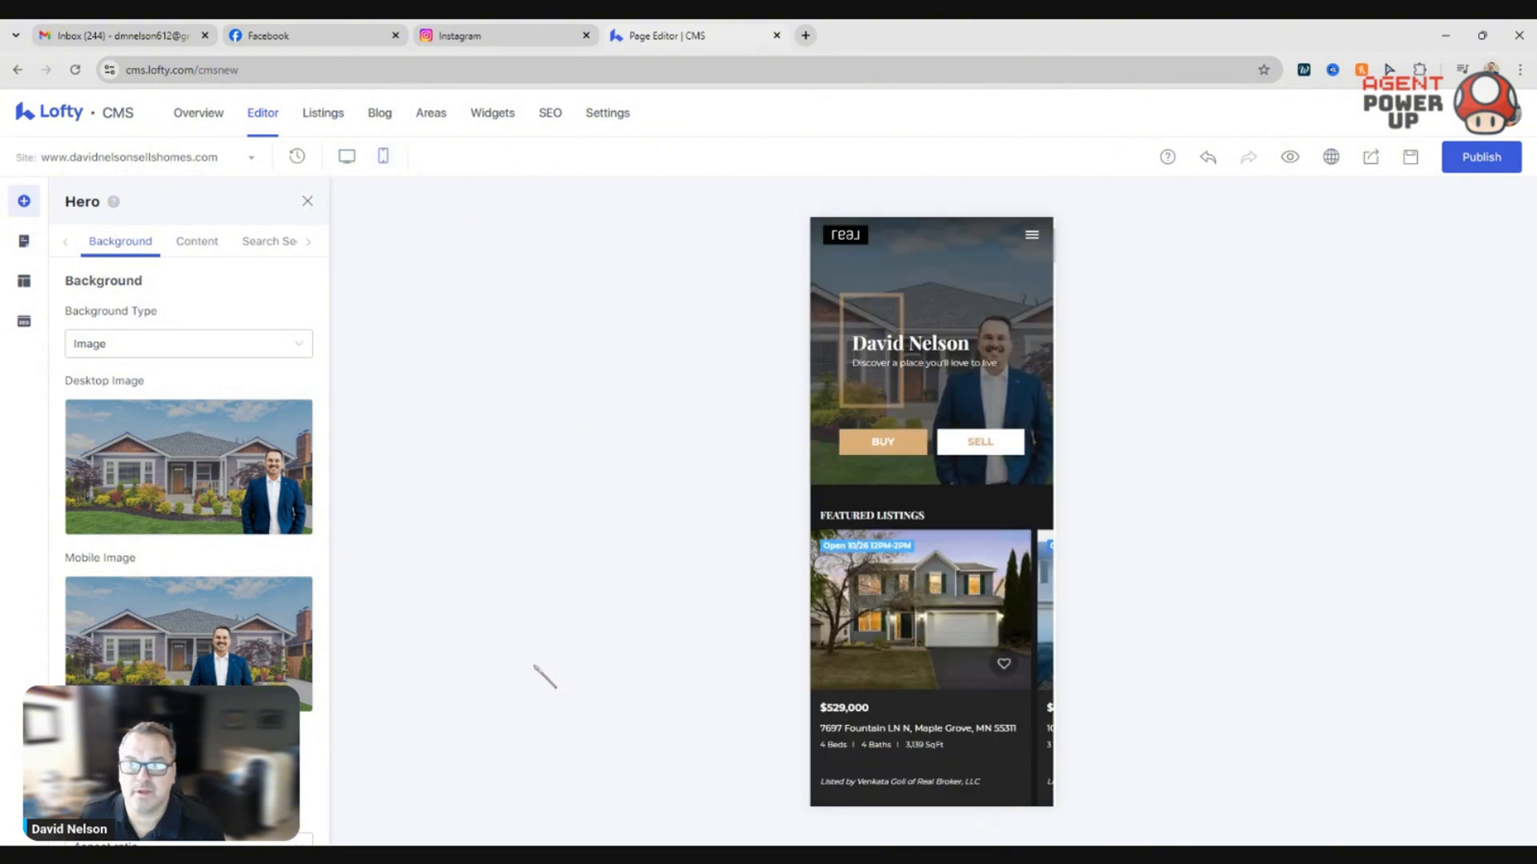
pyautogui.scroll(-3)
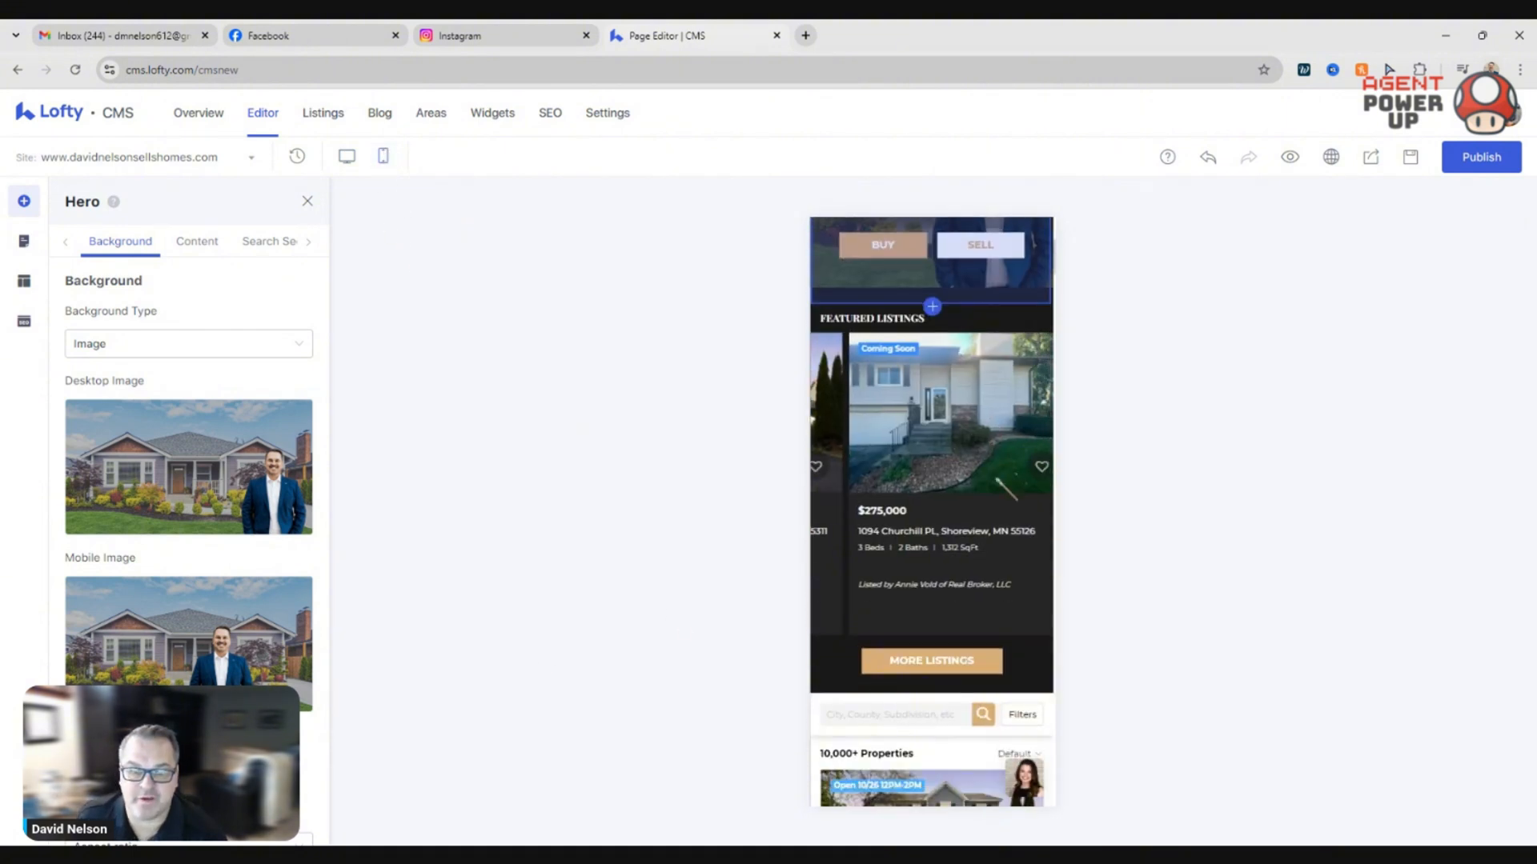
pyautogui.scroll(-3)
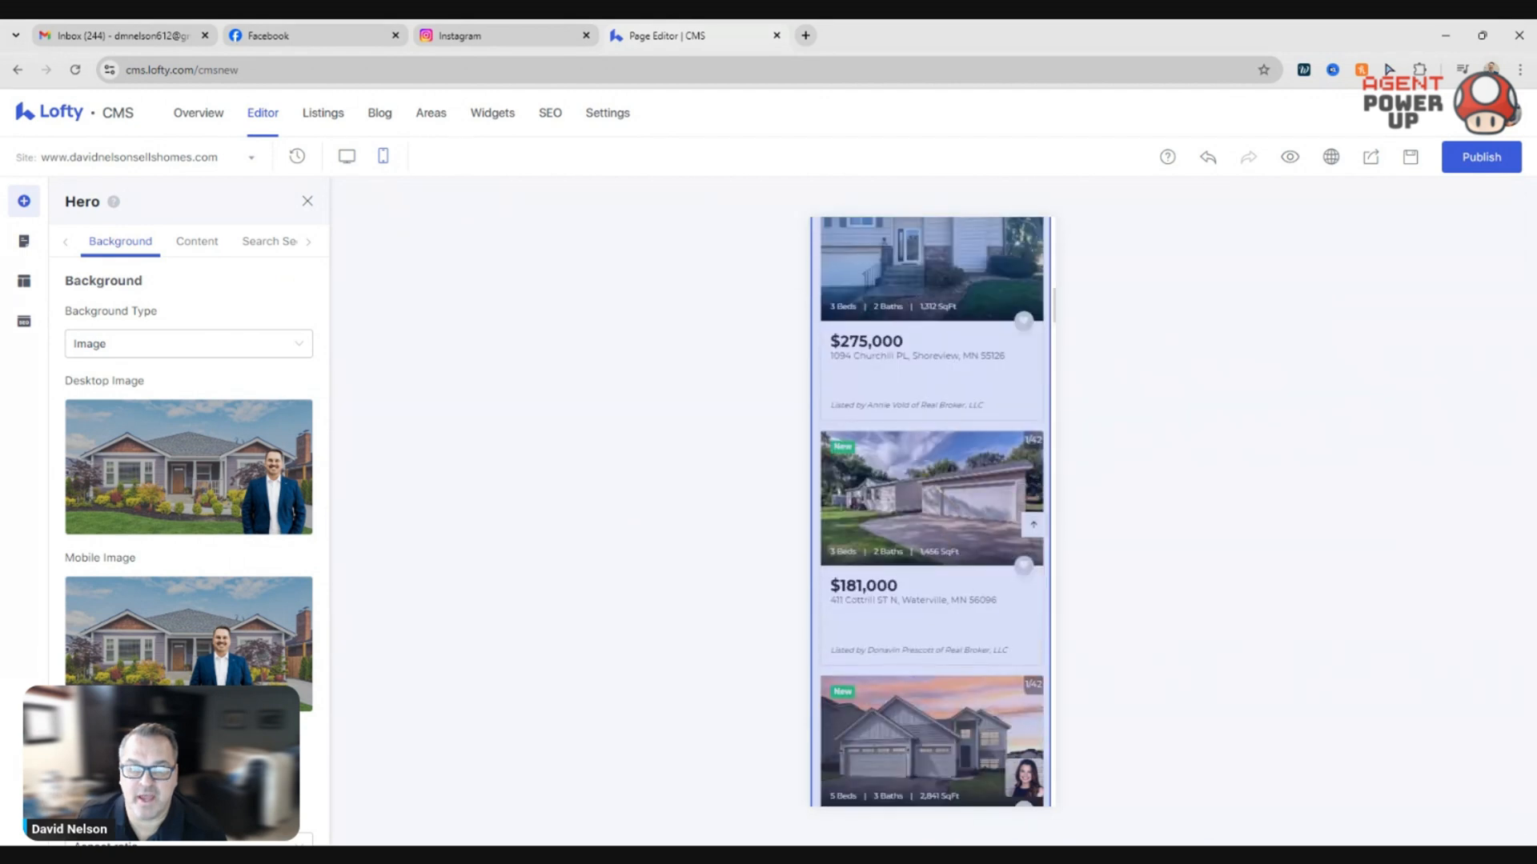
pyautogui.scroll(3)
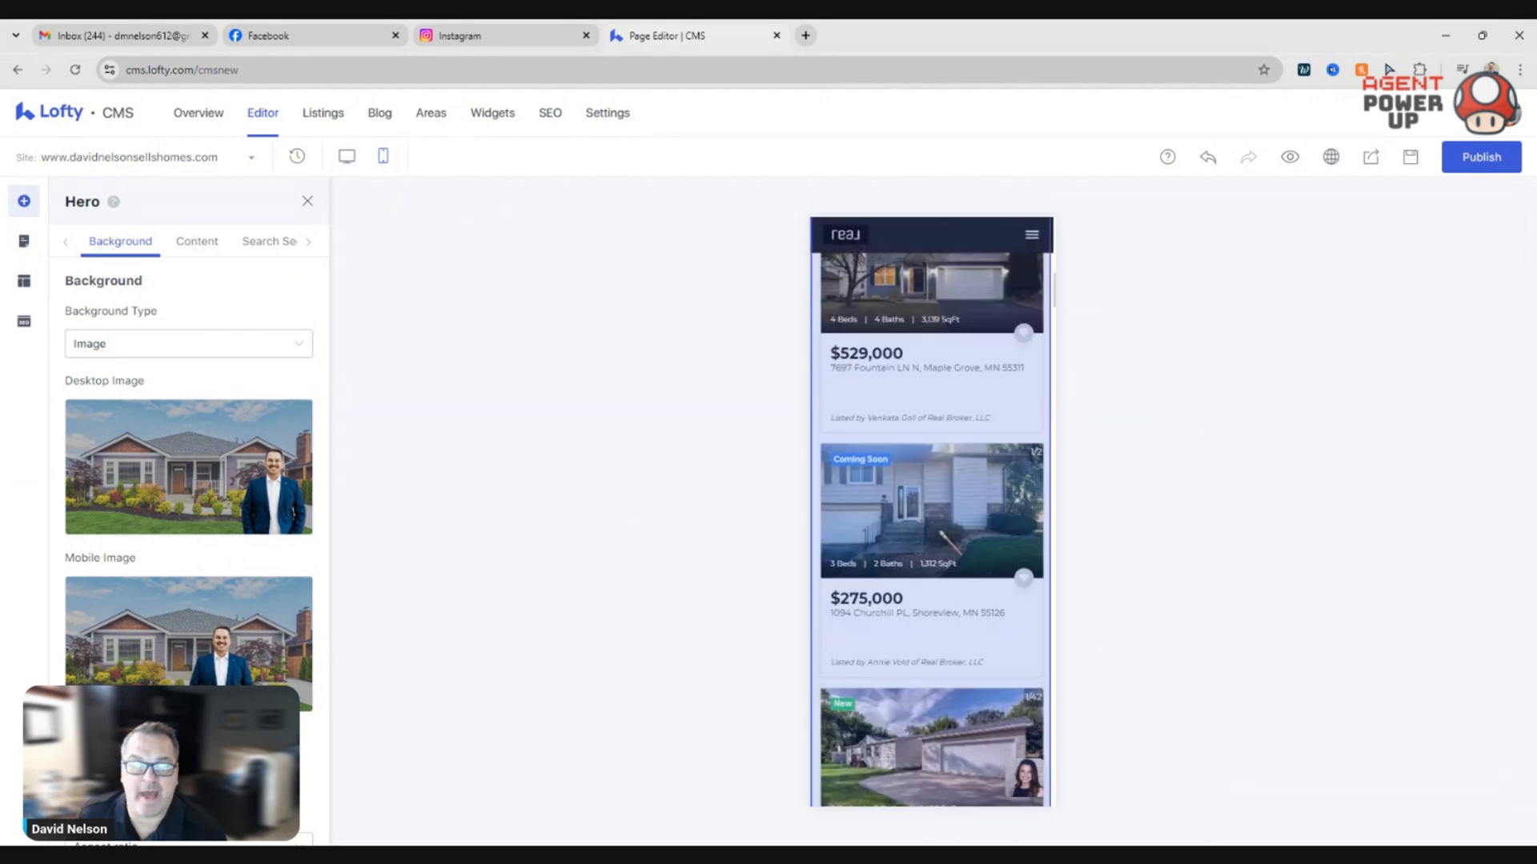
pyautogui.scroll(-3)
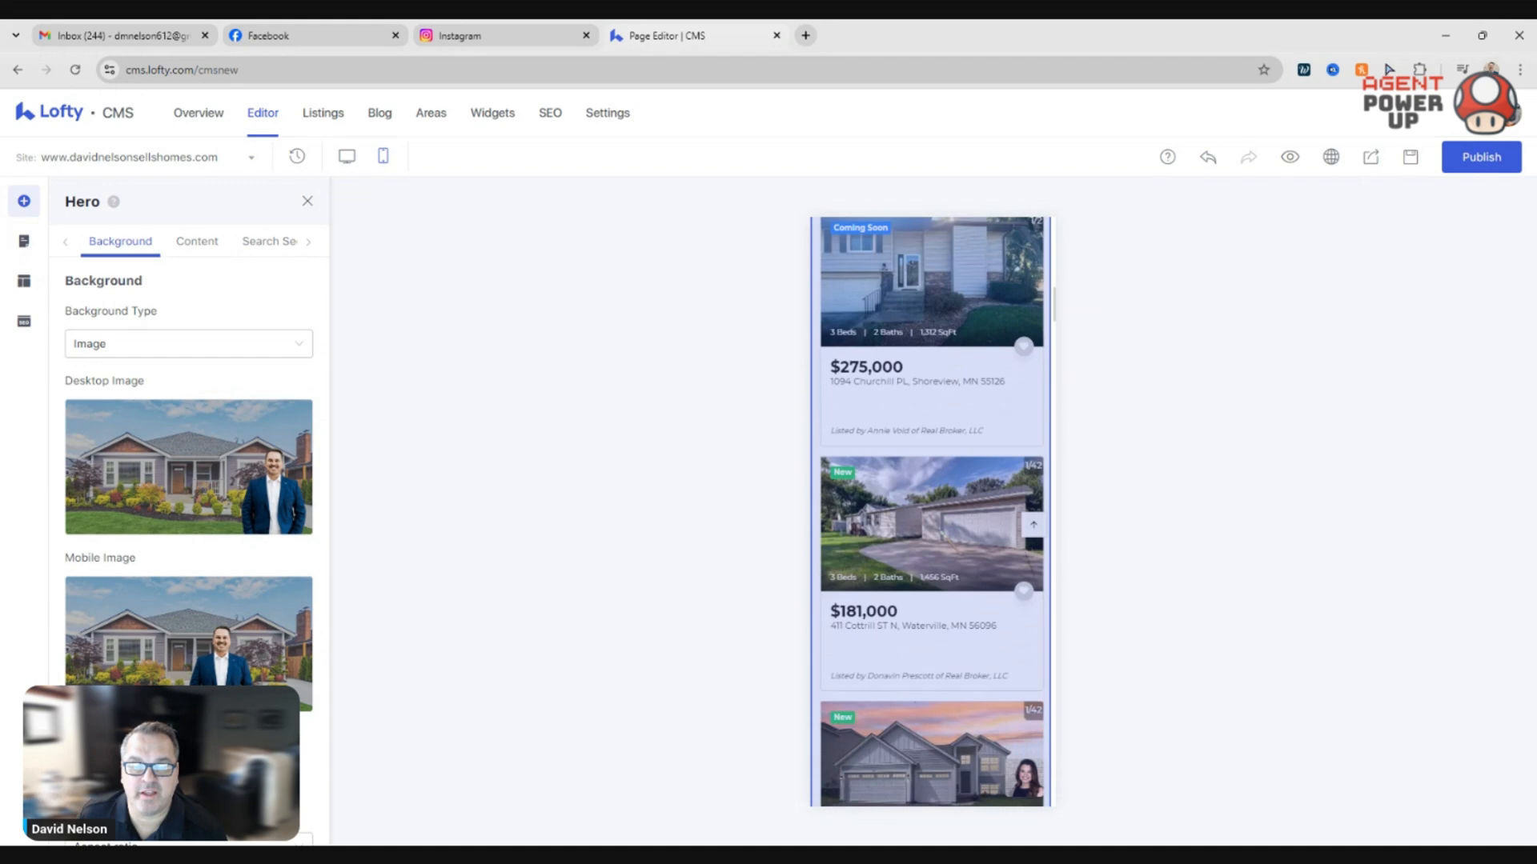
pyautogui.scroll(-3)
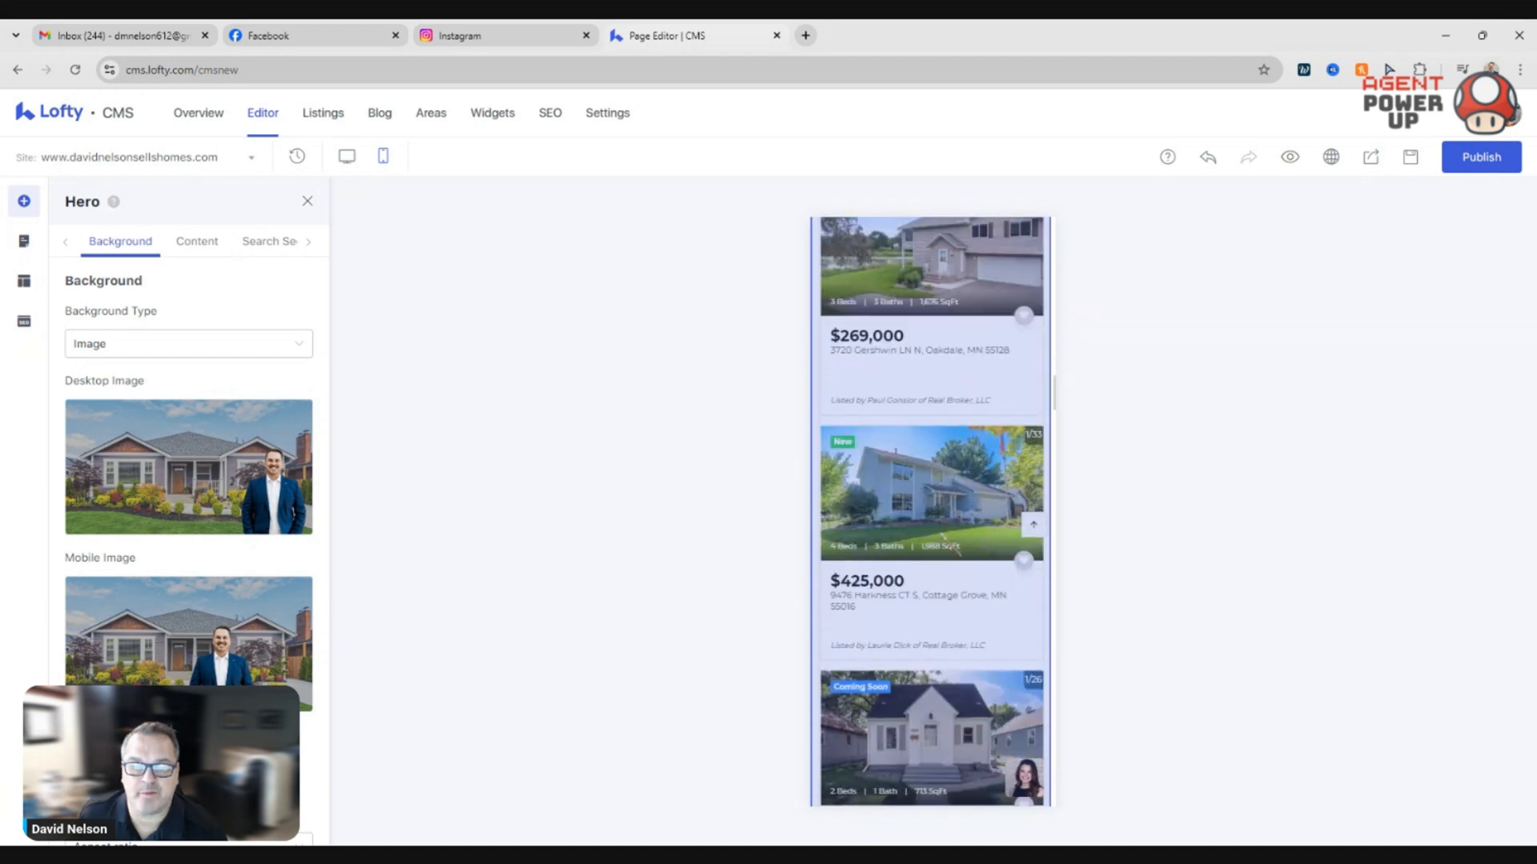
pyautogui.scroll(-3)
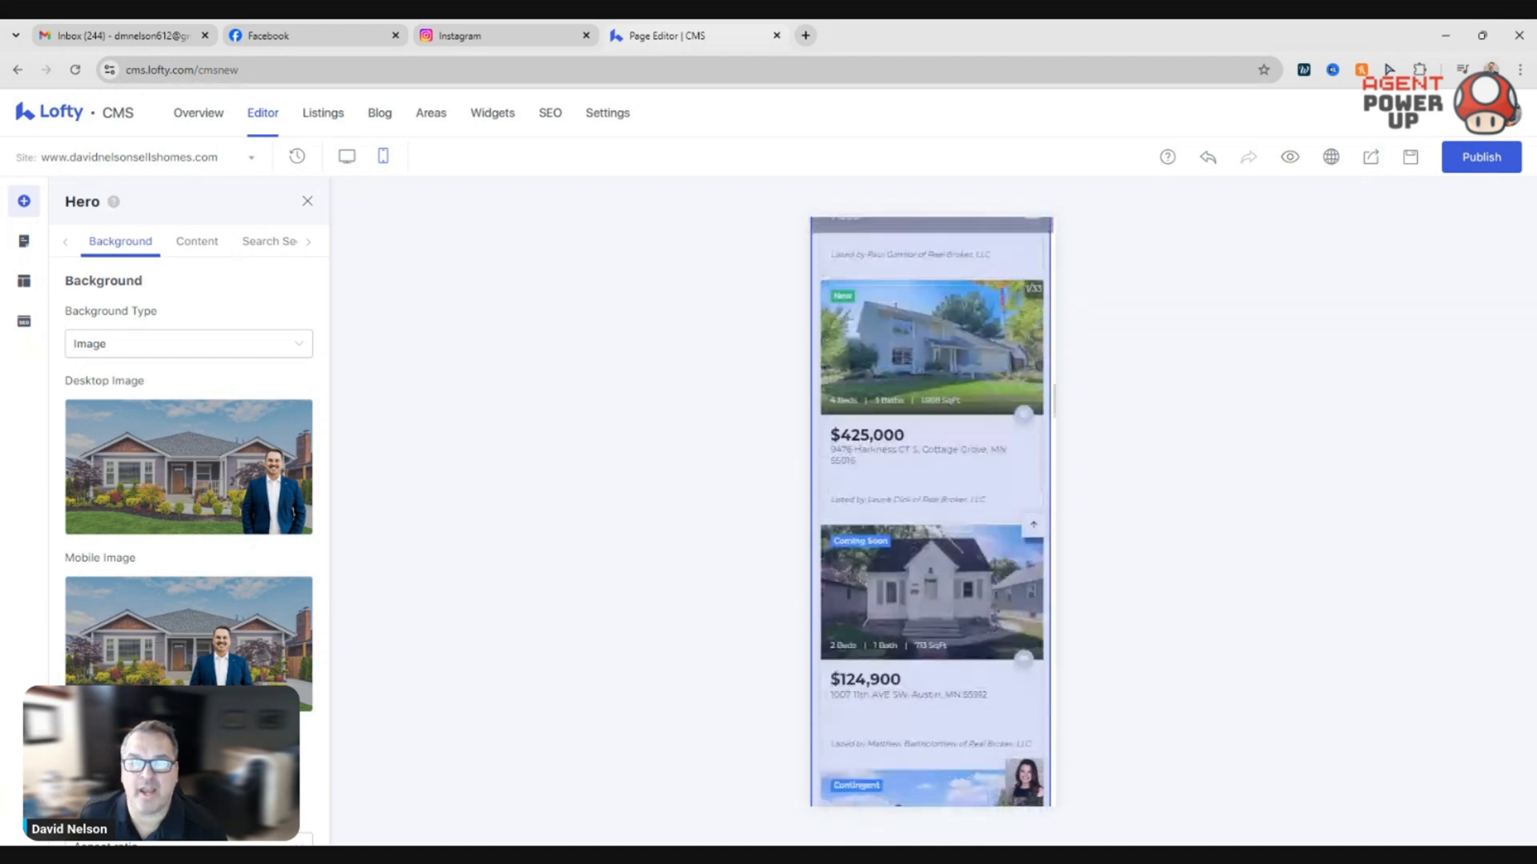
pyautogui.scroll(3)
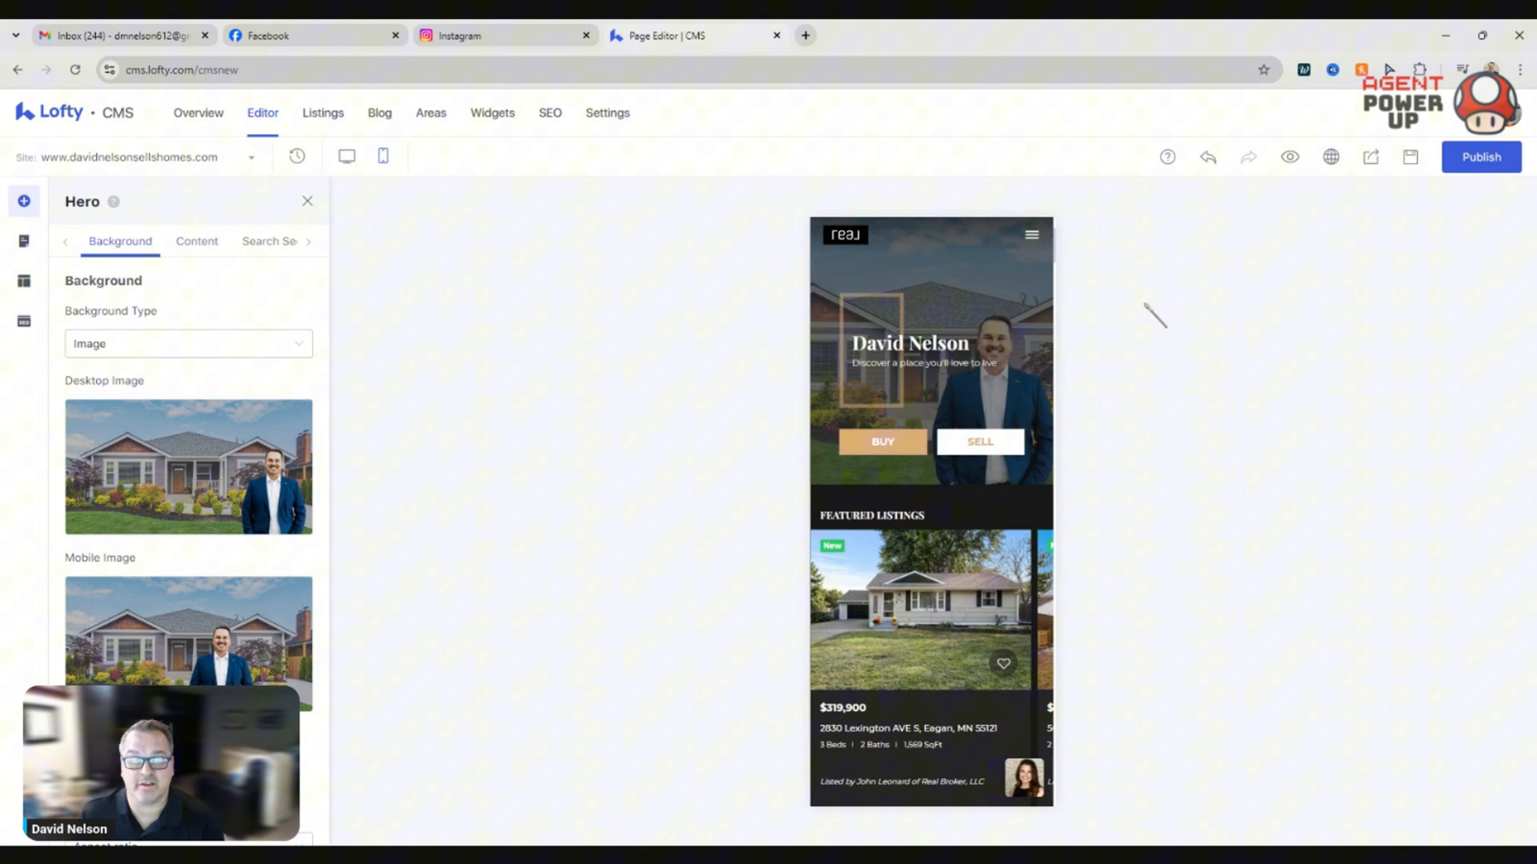
pyautogui.click(346, 157)
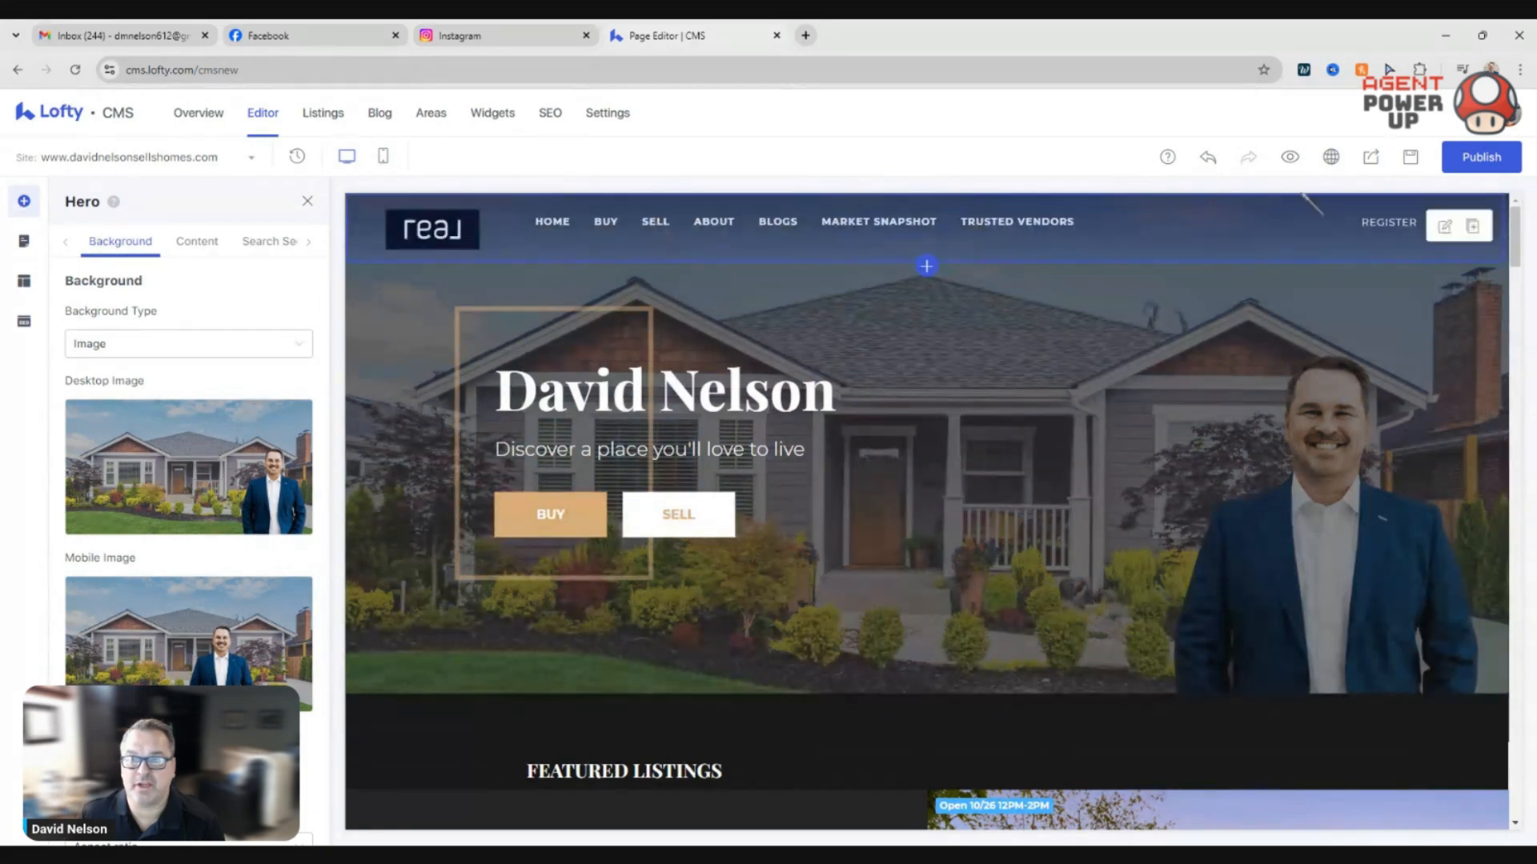
# - Publish the site with the new hero mobile image
pyautogui.click(1480, 157)
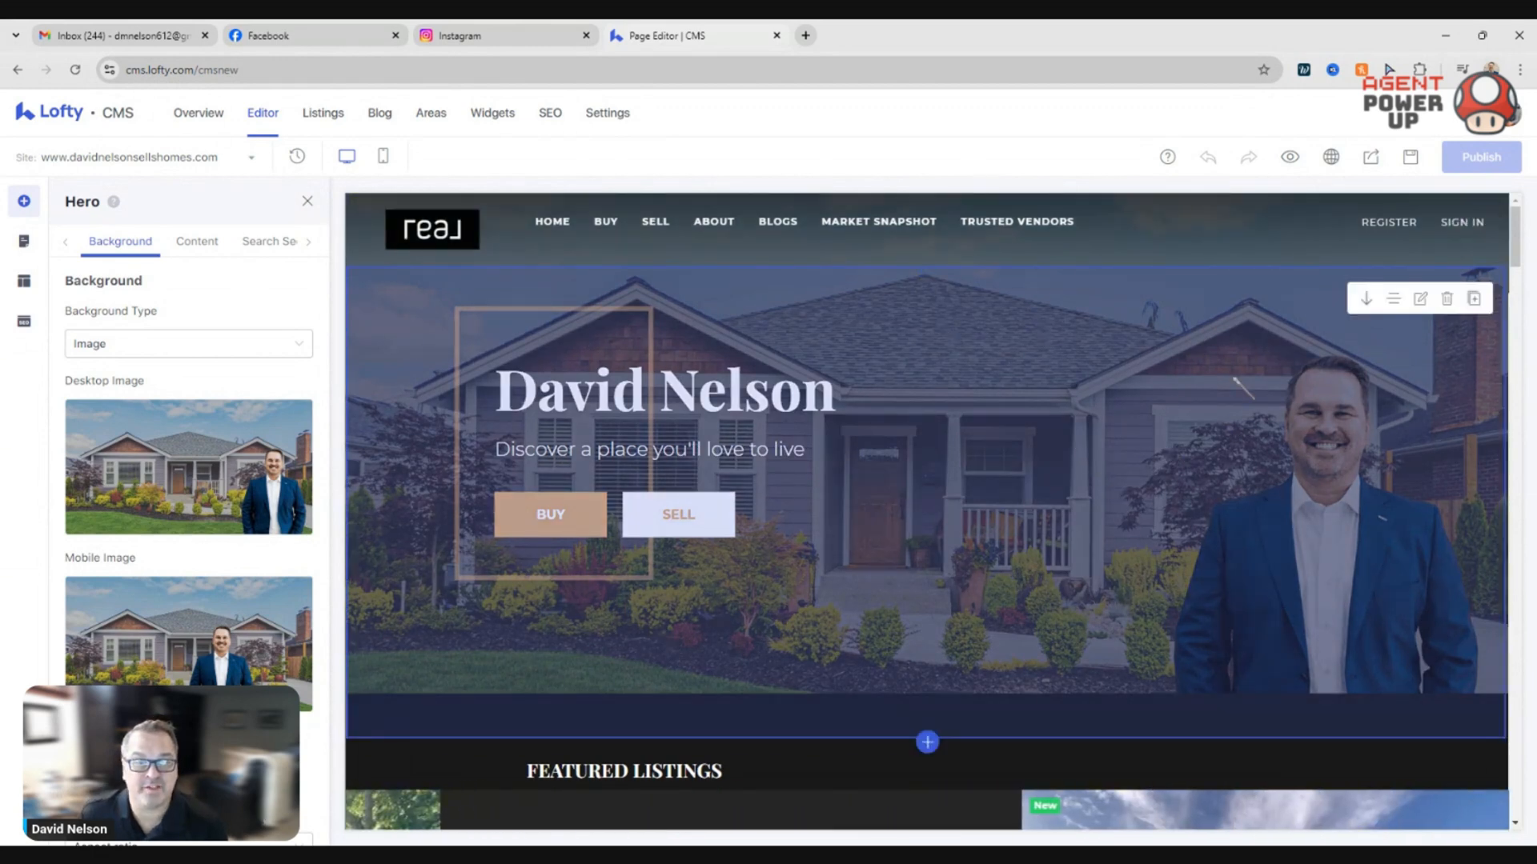
pyautogui.moveTo(1087, 514)
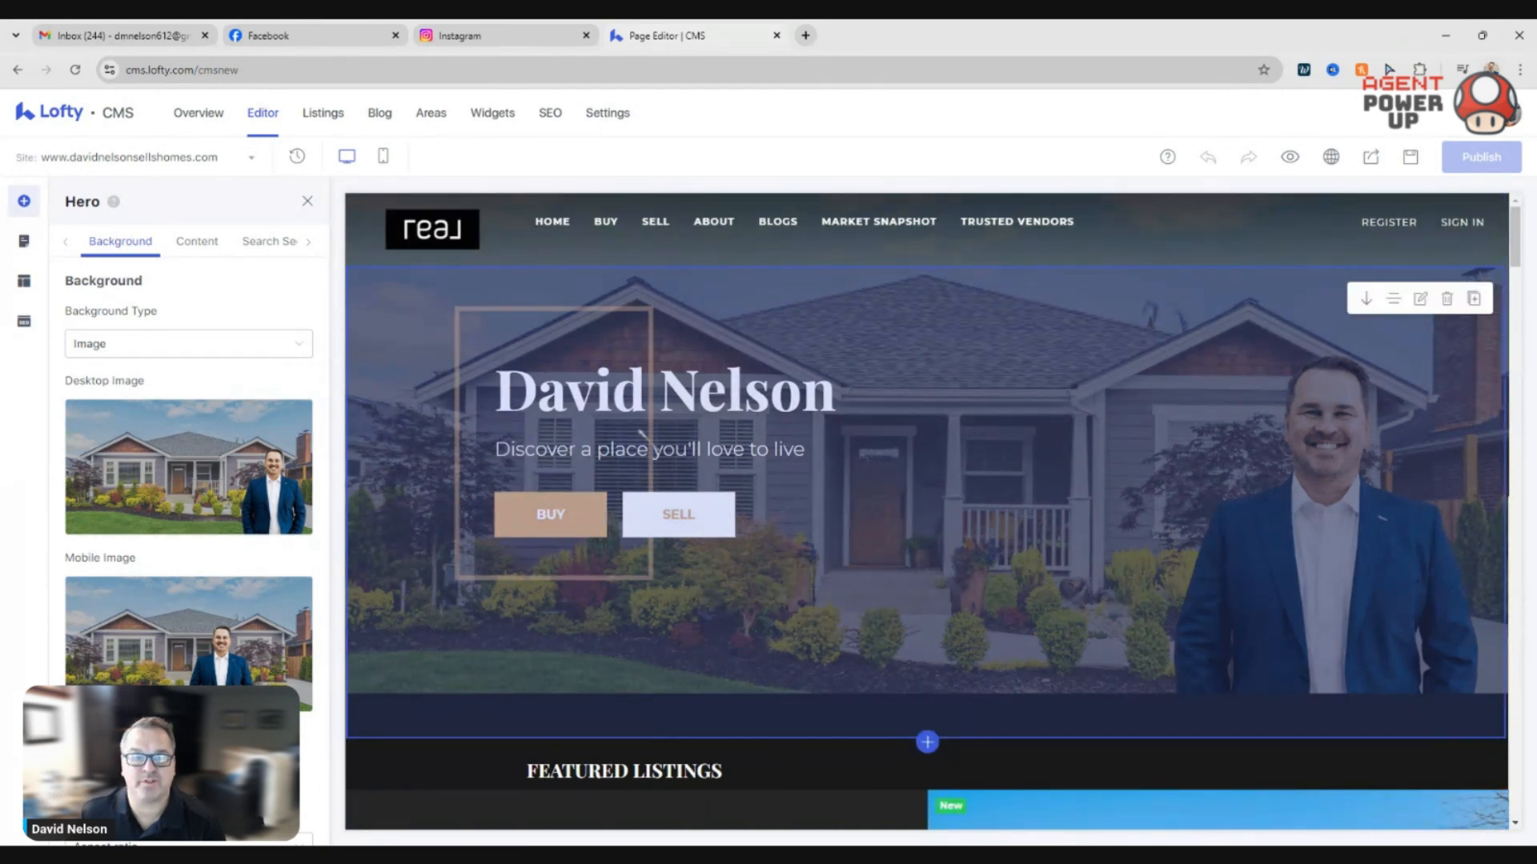
pyautogui.moveTo(994, 363)
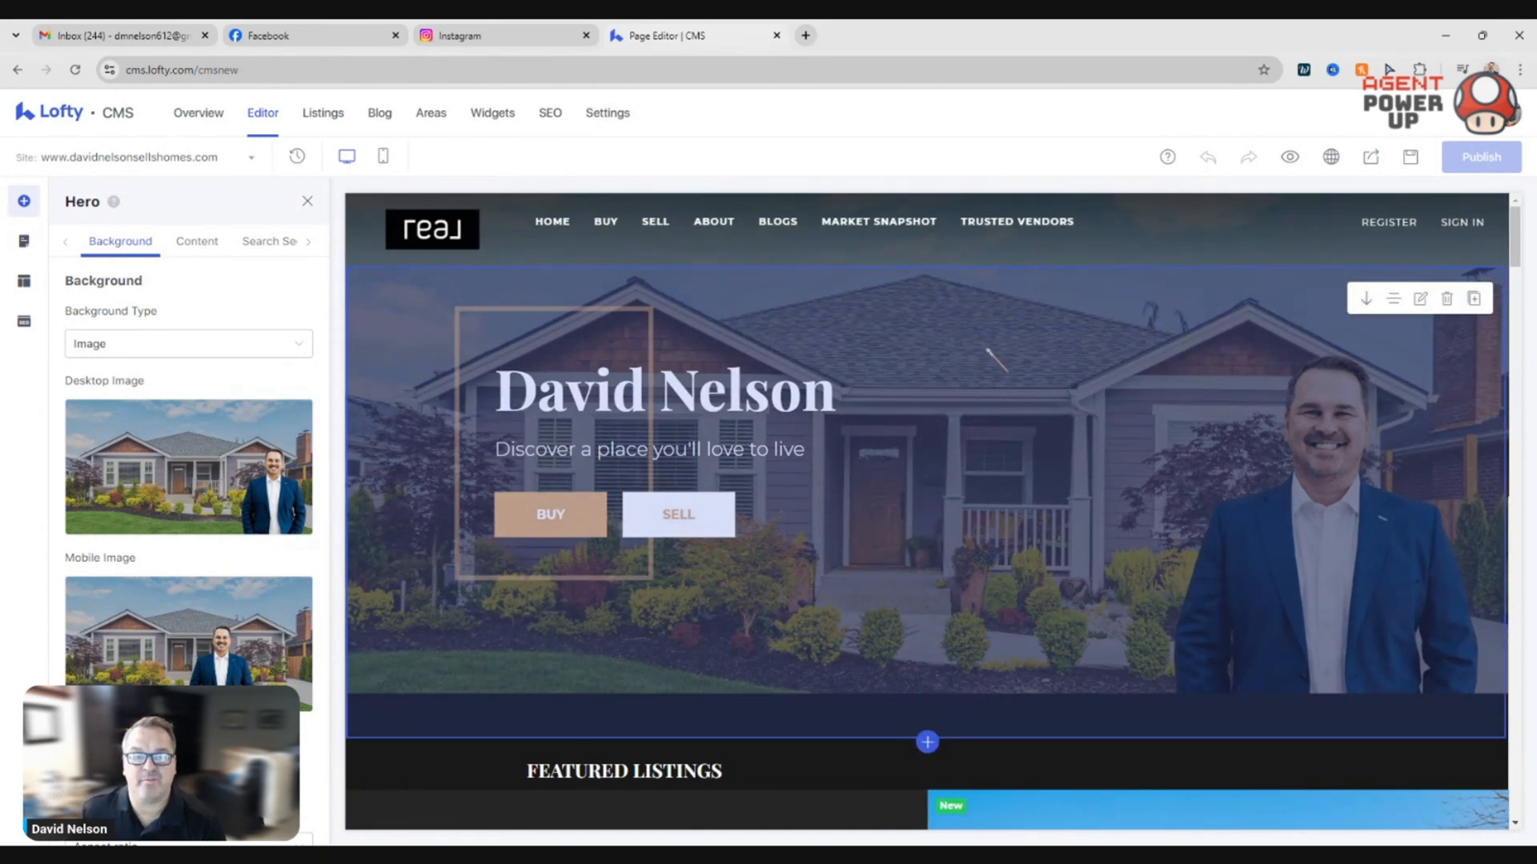